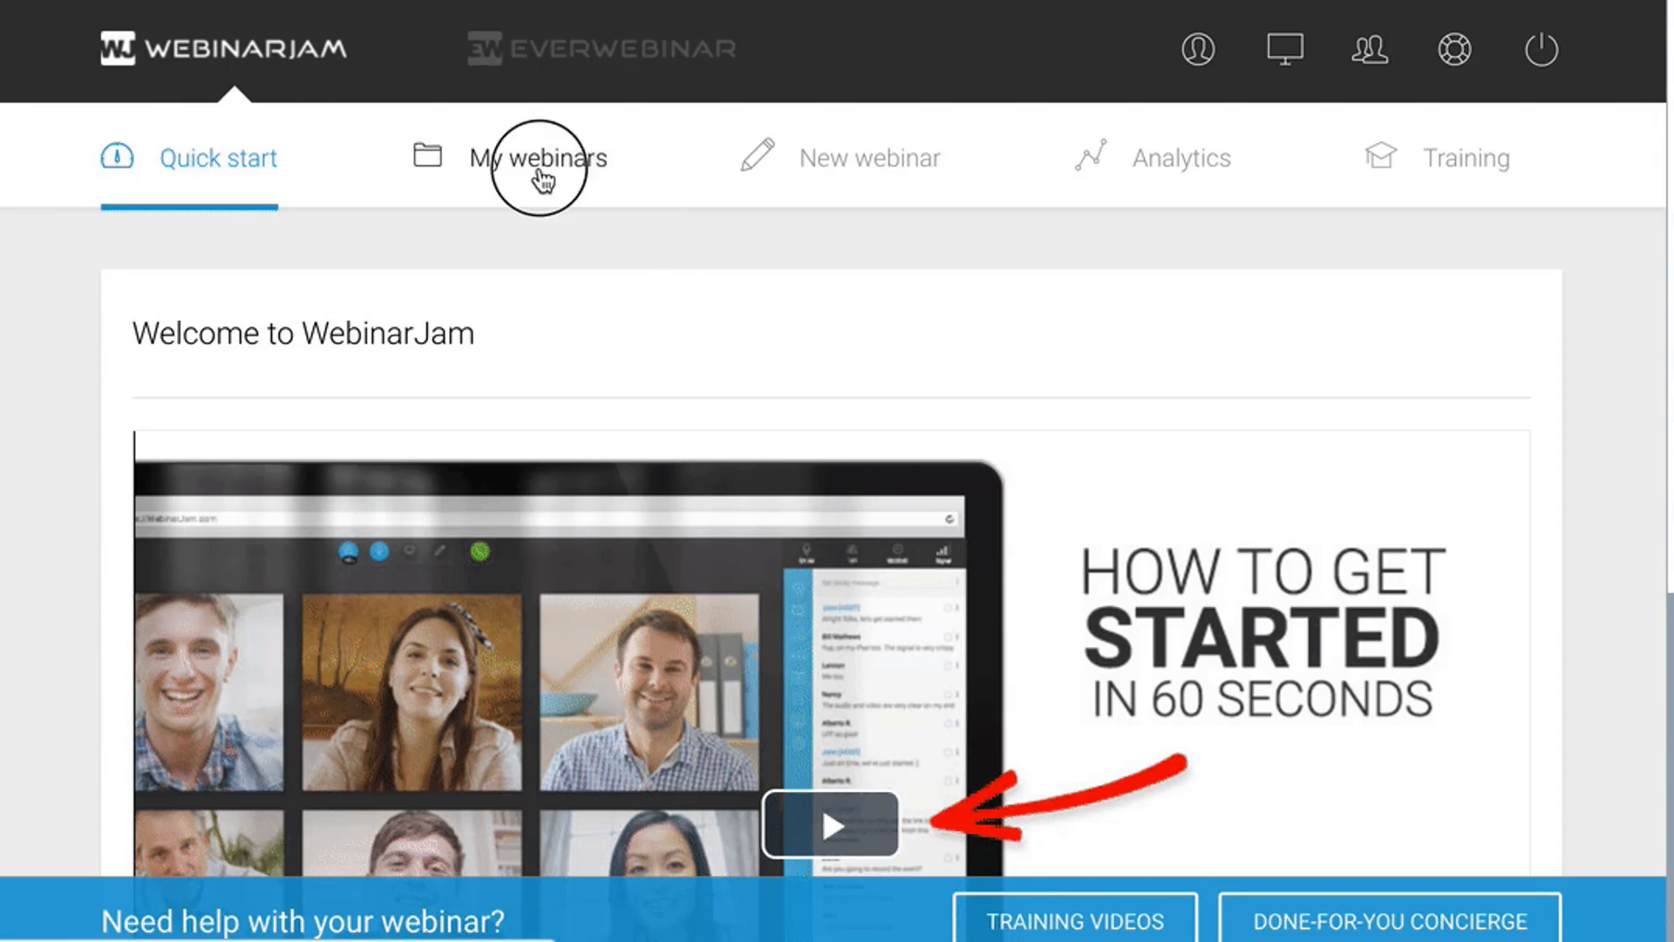
- From My webinars, reach Knowledge Base Test's Advanced Integrations and choose API custom integrations
left_click(539, 157)
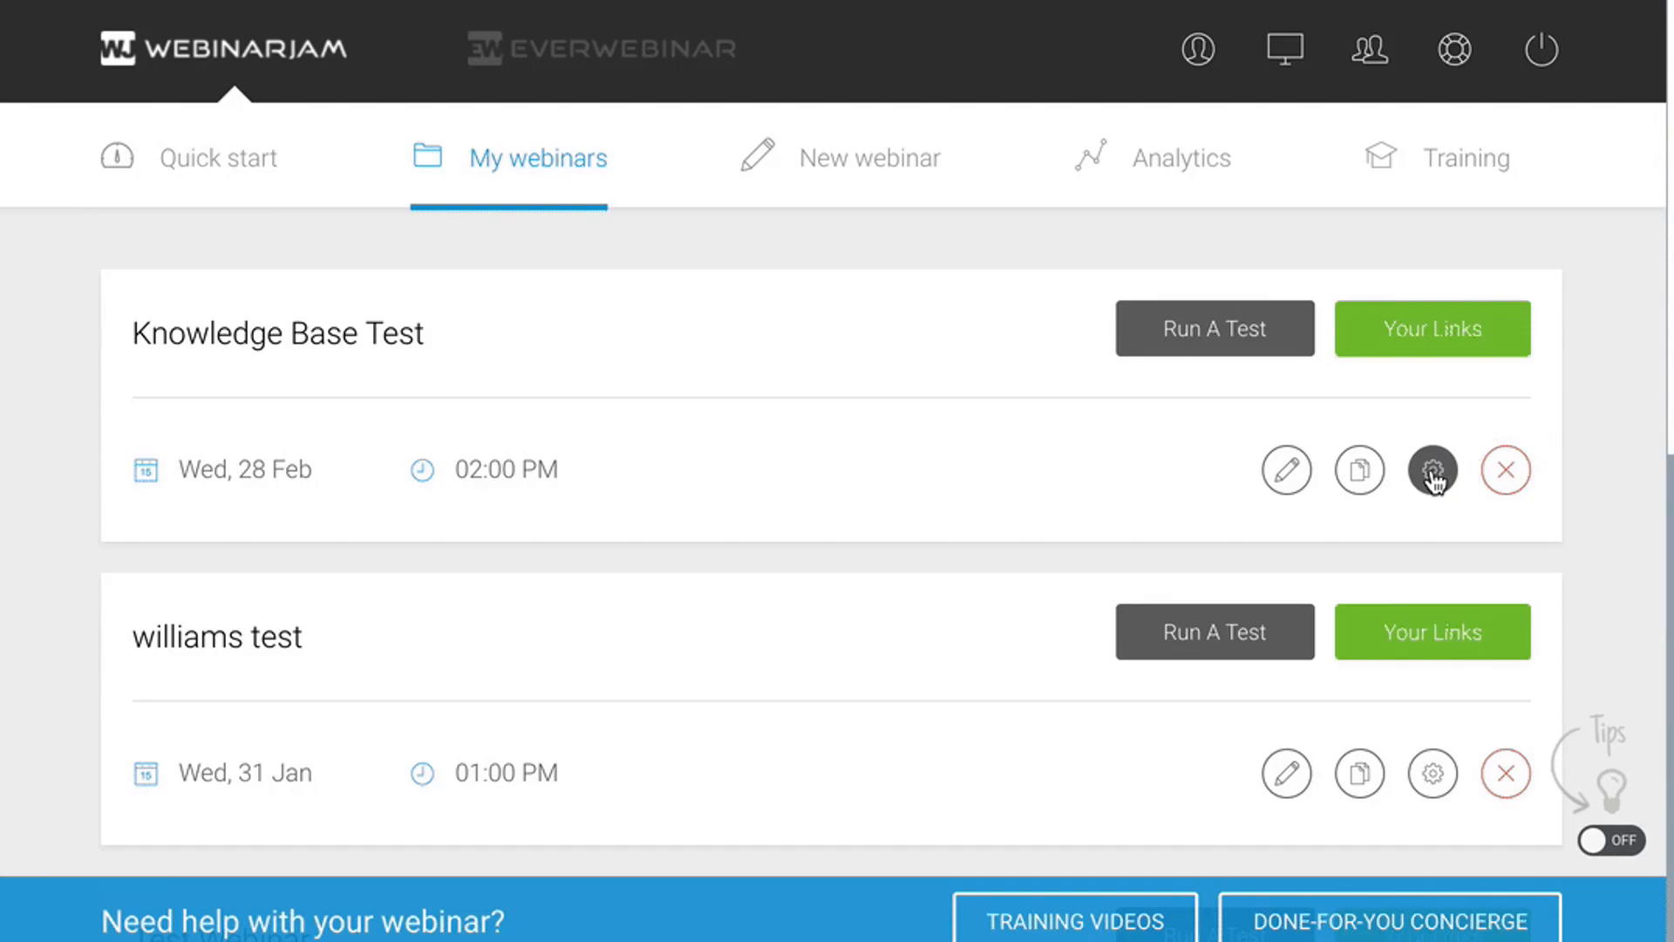
left_click(1432, 470)
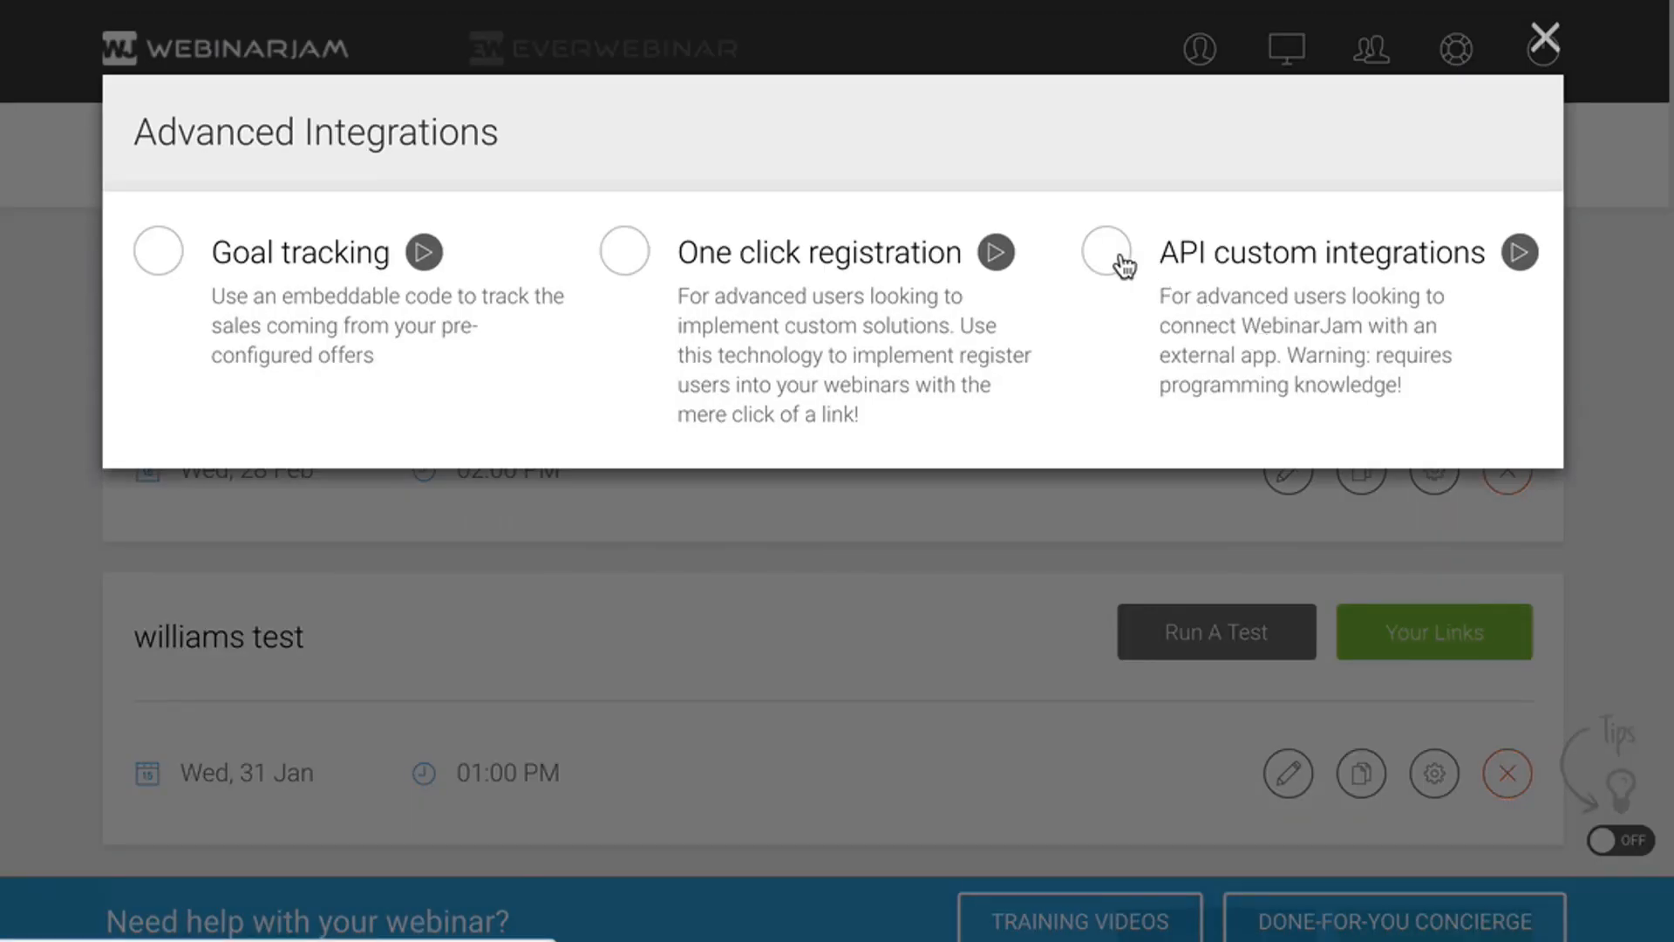
left_click(1105, 251)
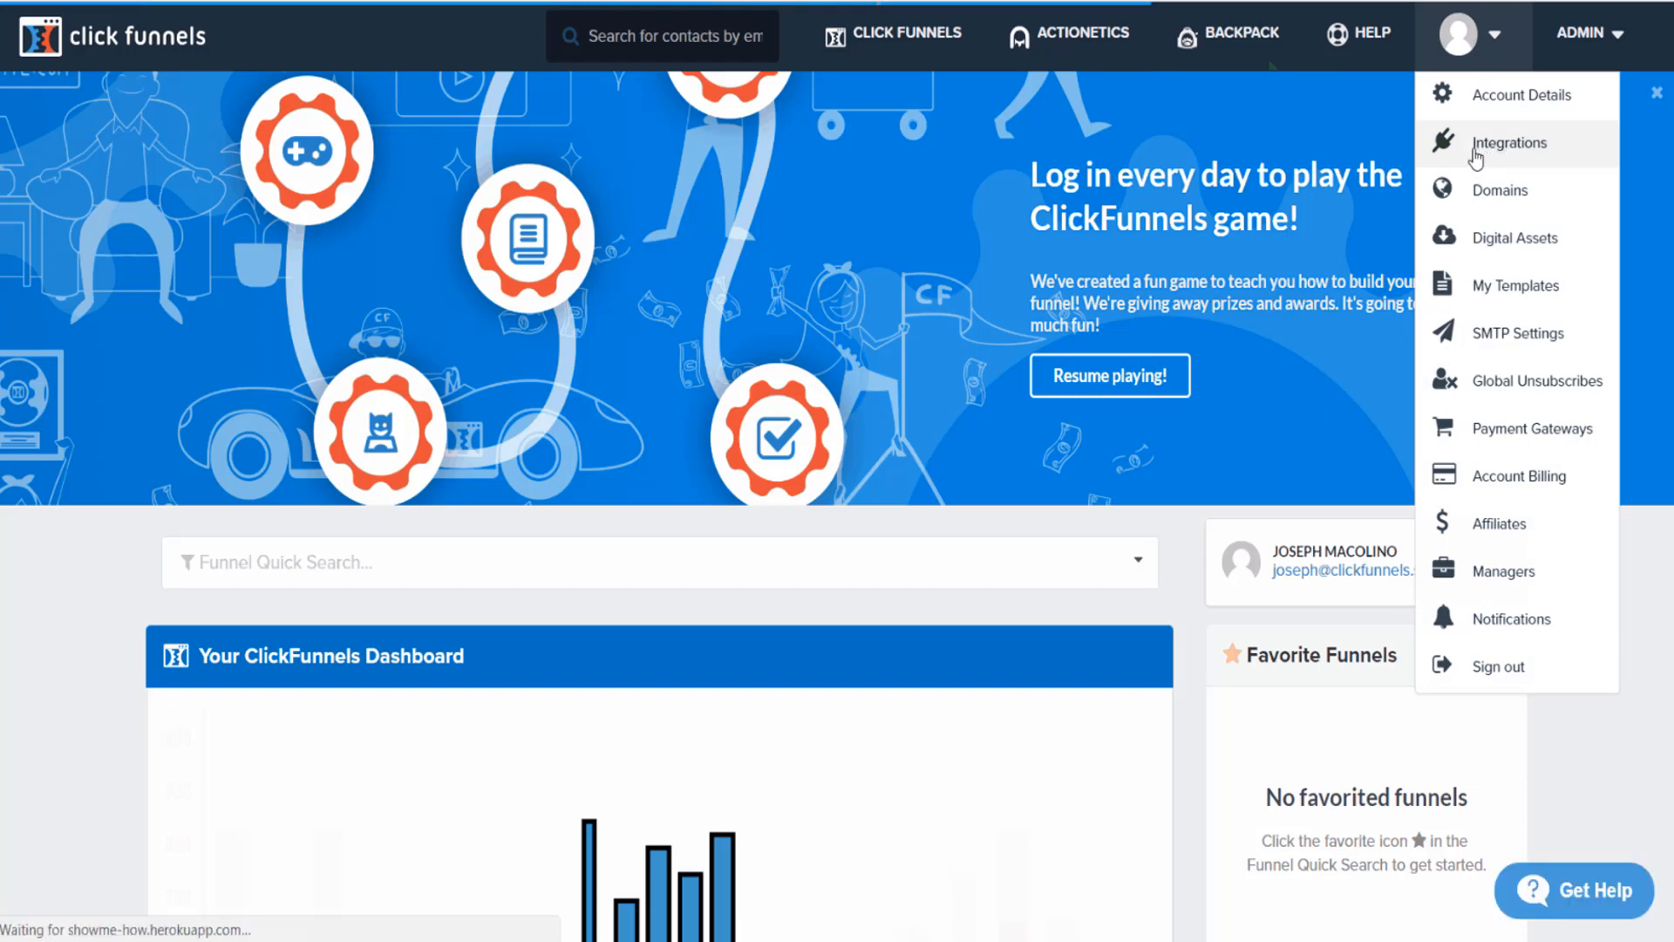
- Add a new integration, search 'webinar', and select WebinarJam to reach its nickname and API key form
left_click(1507, 141)
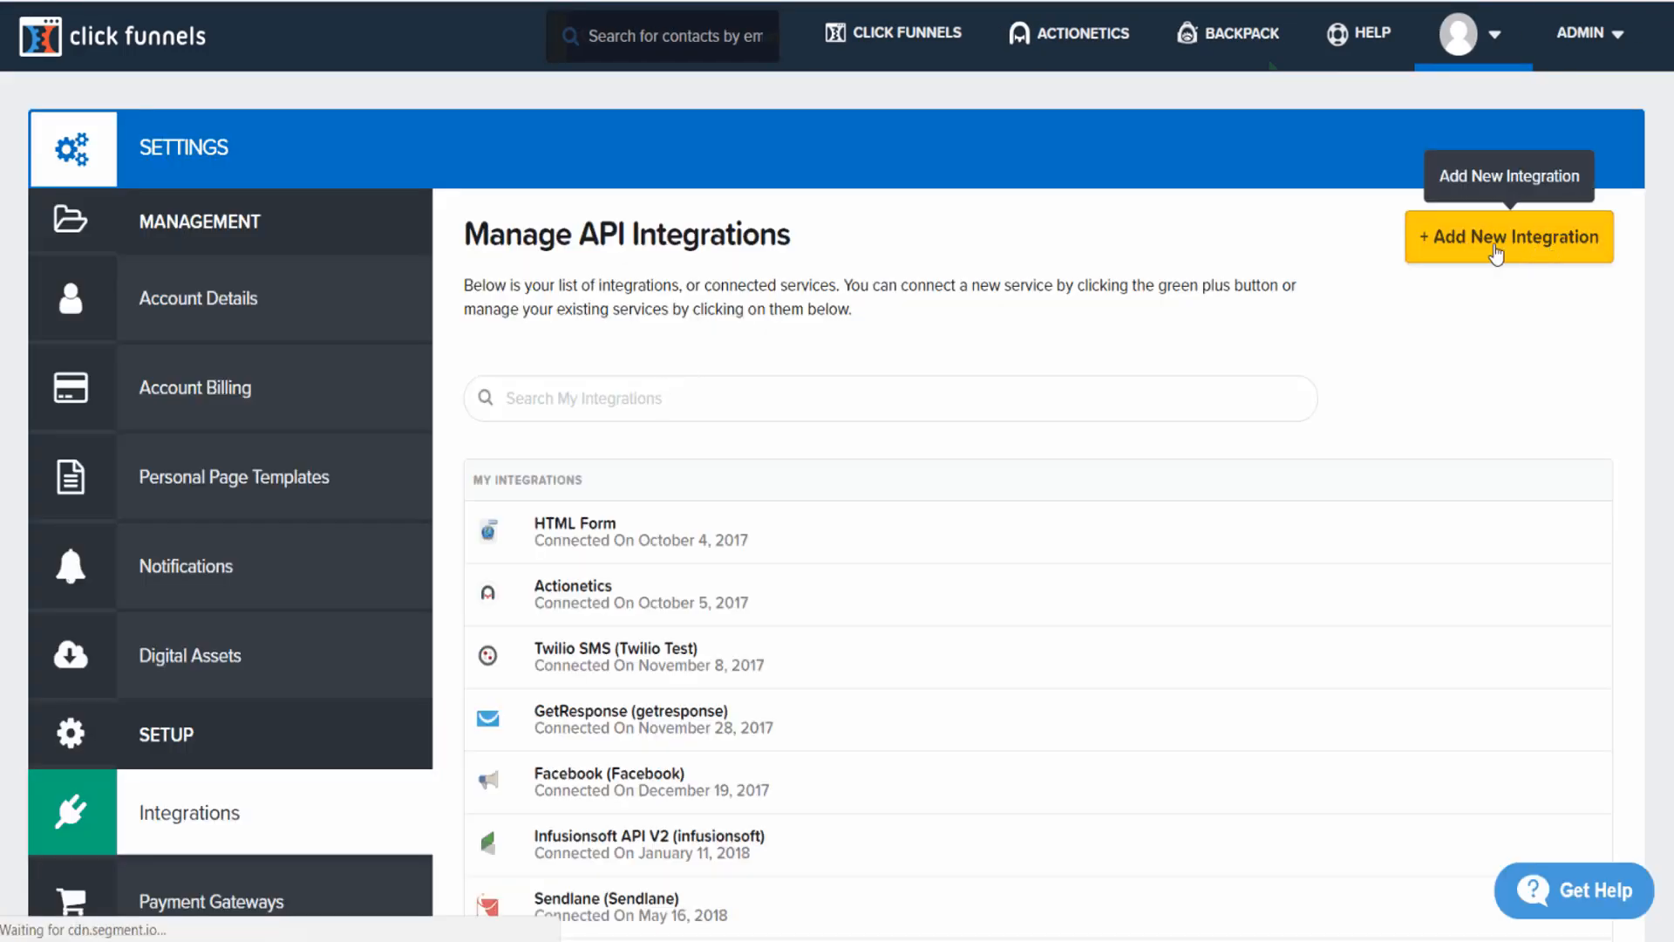
left_click(1506, 236)
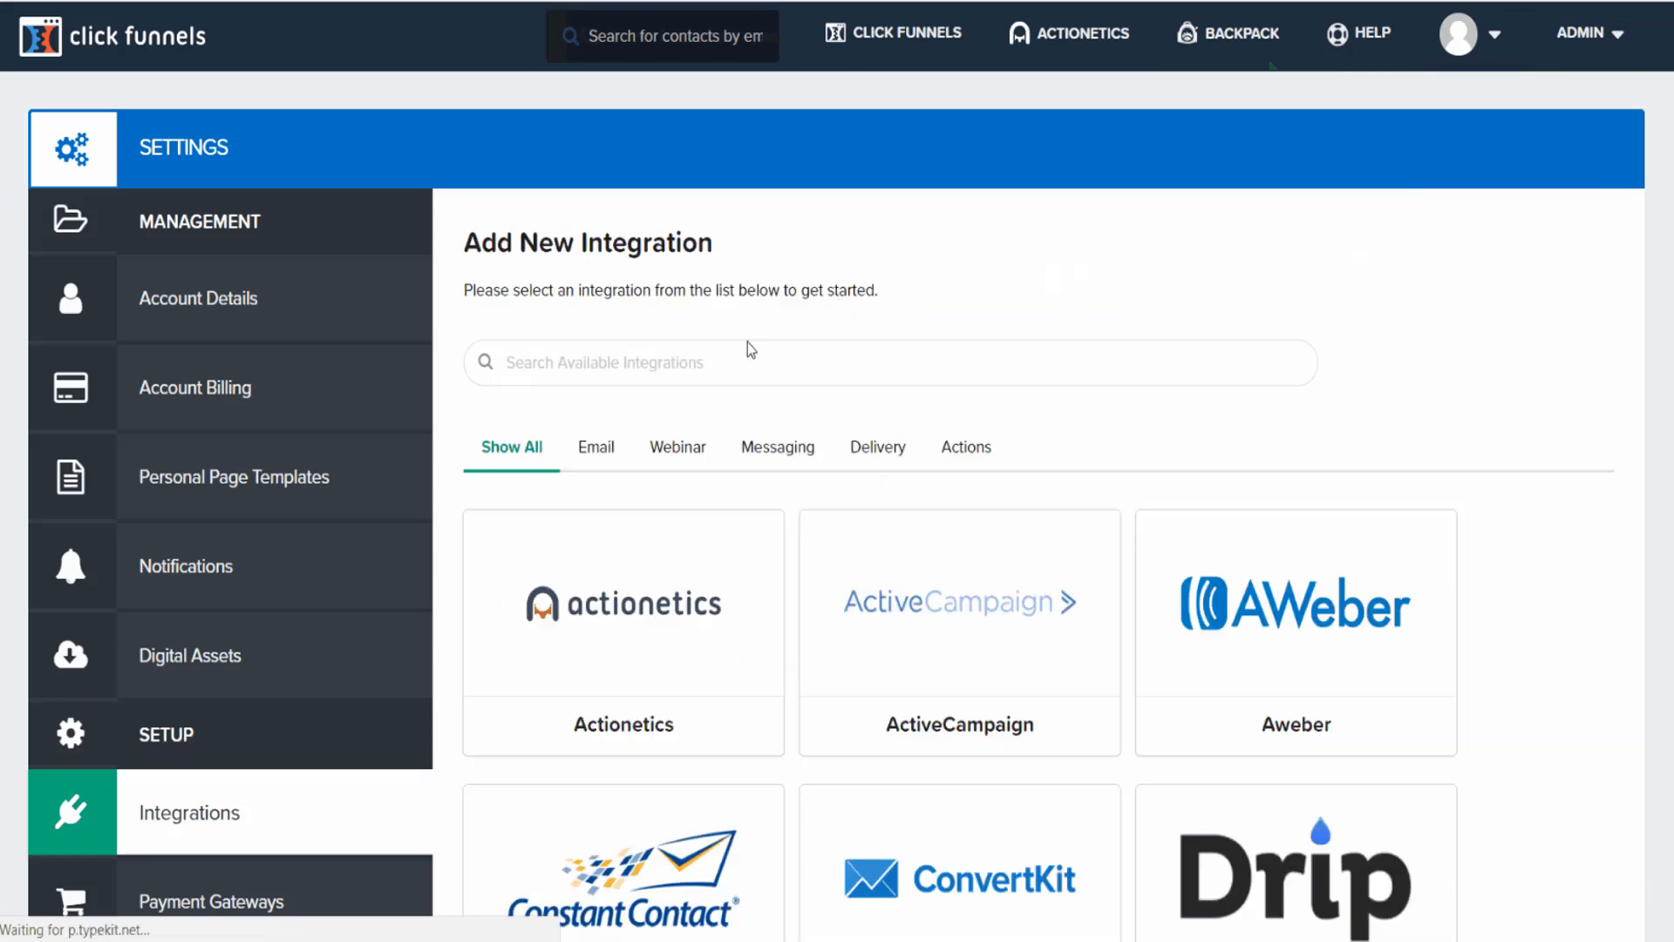
type("webinar")
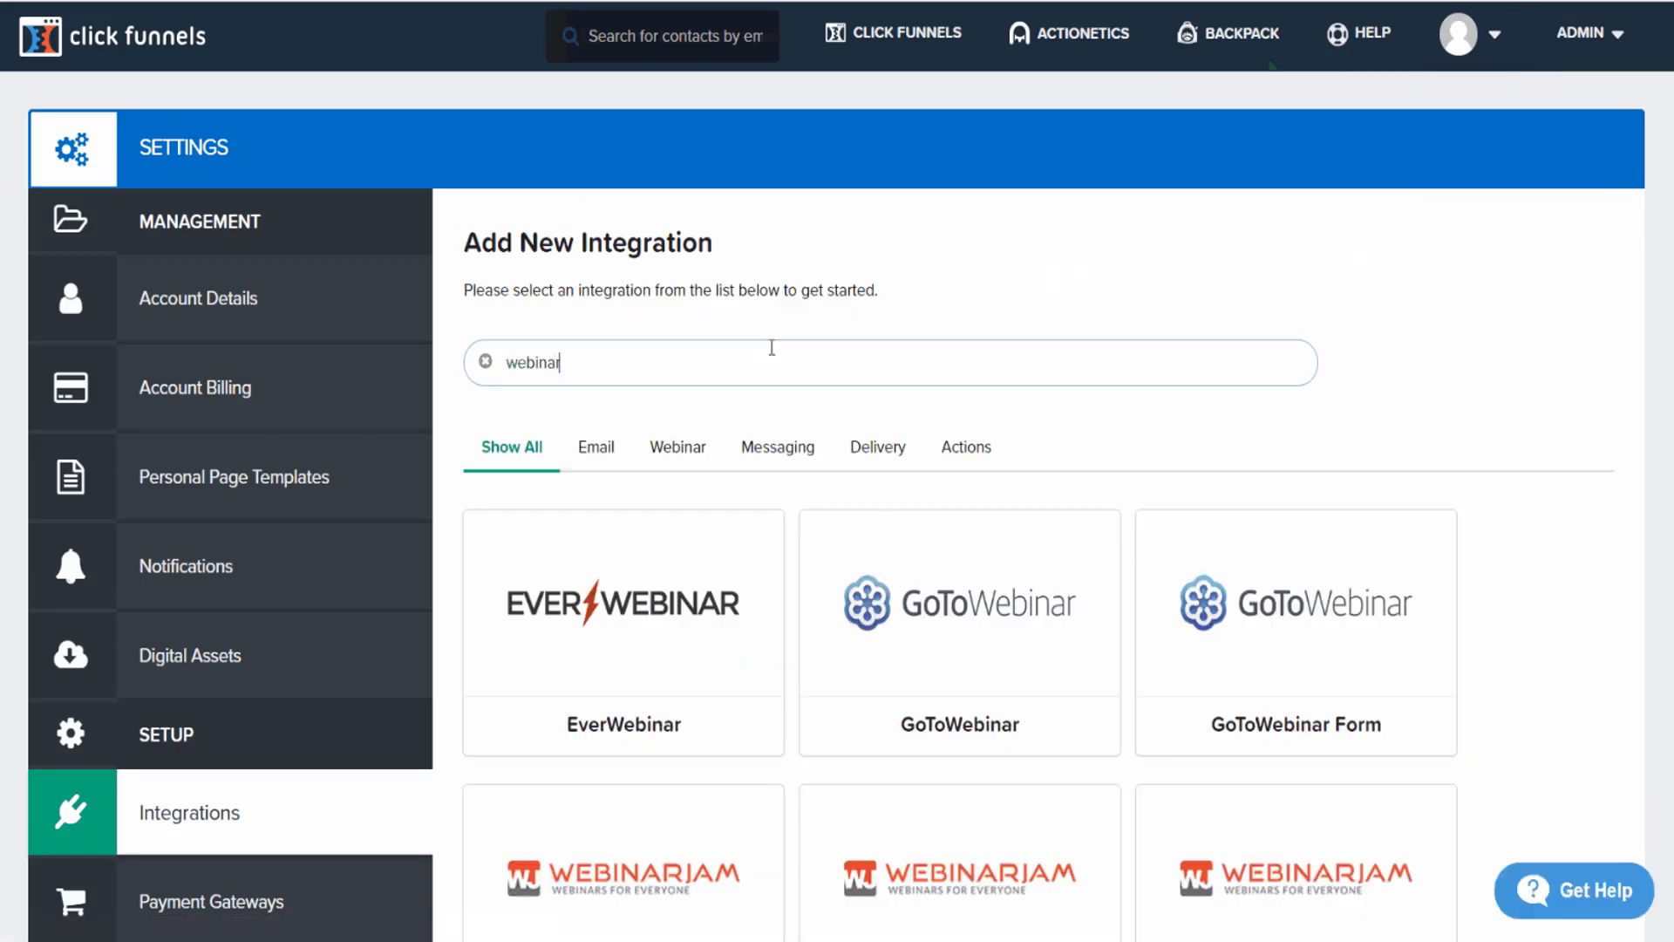
scroll("down", 3)
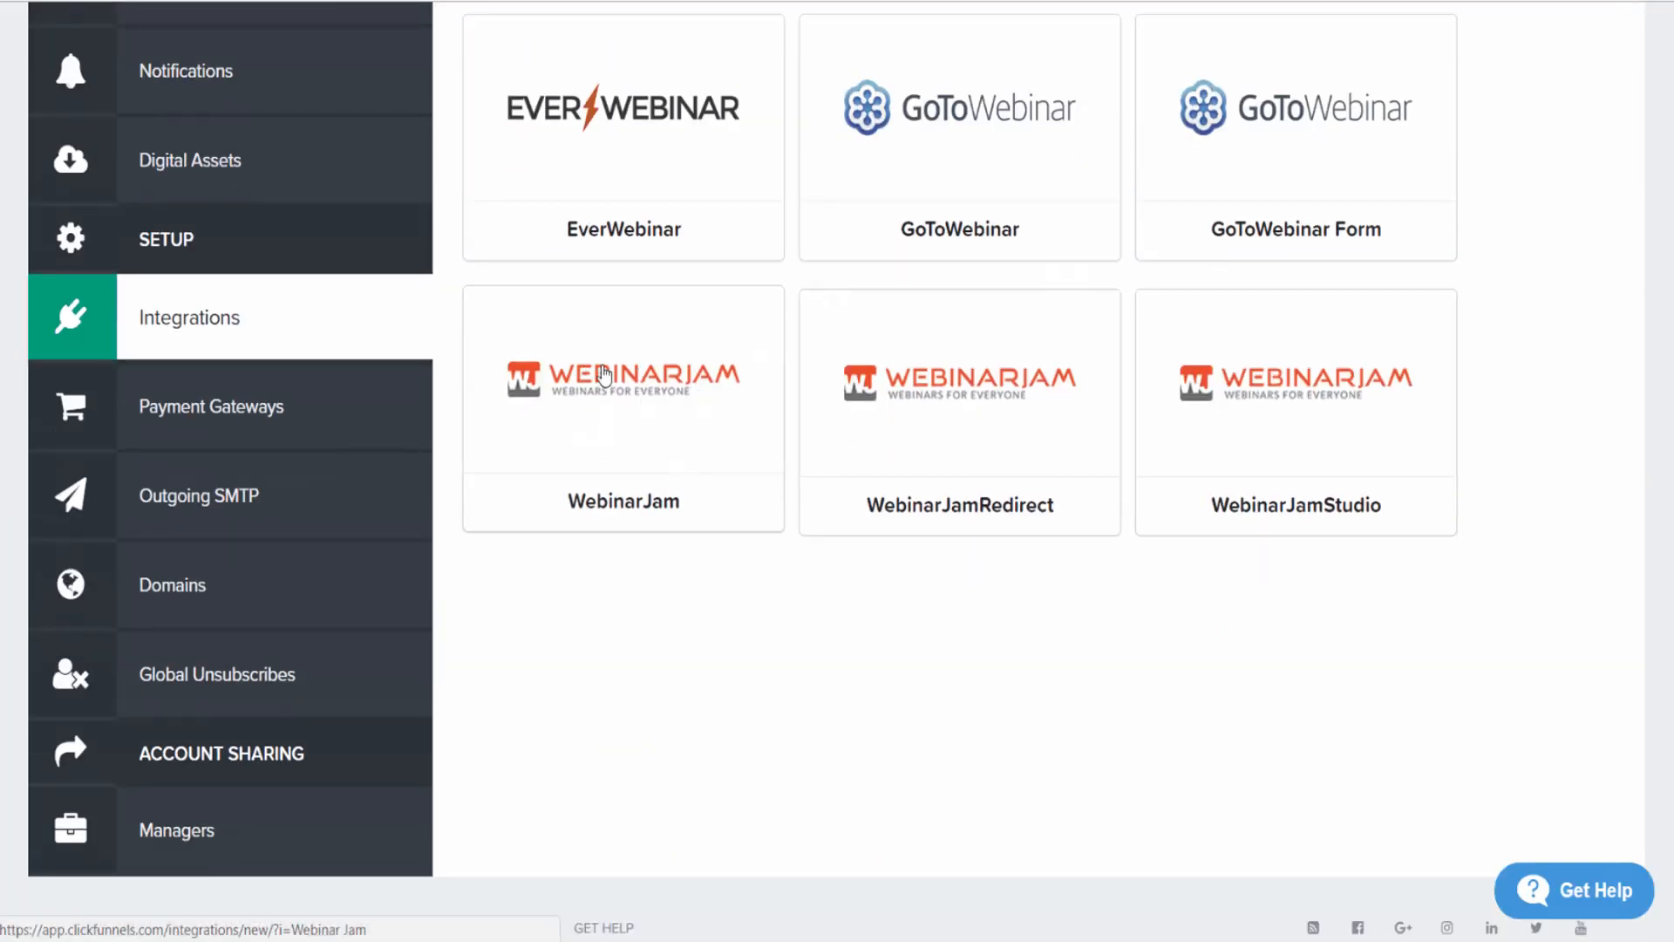
left_click(622, 379)
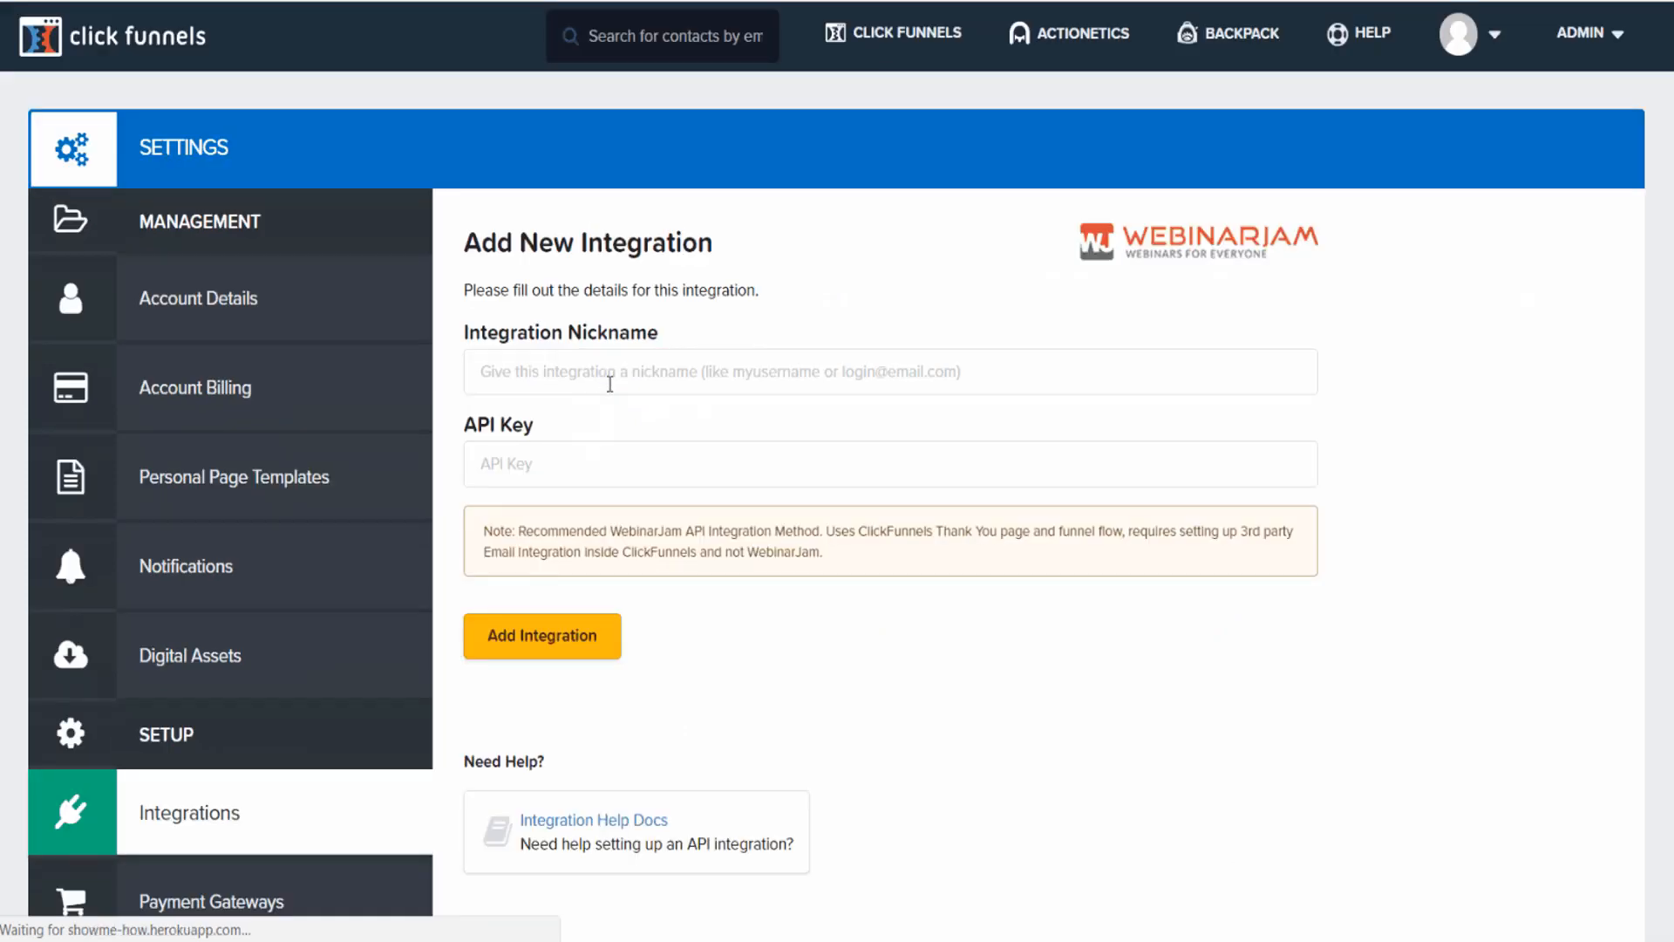
- Save the integration with nickname 'Webinar' and the API key, getting the success confirmation
type("WebinarJam")
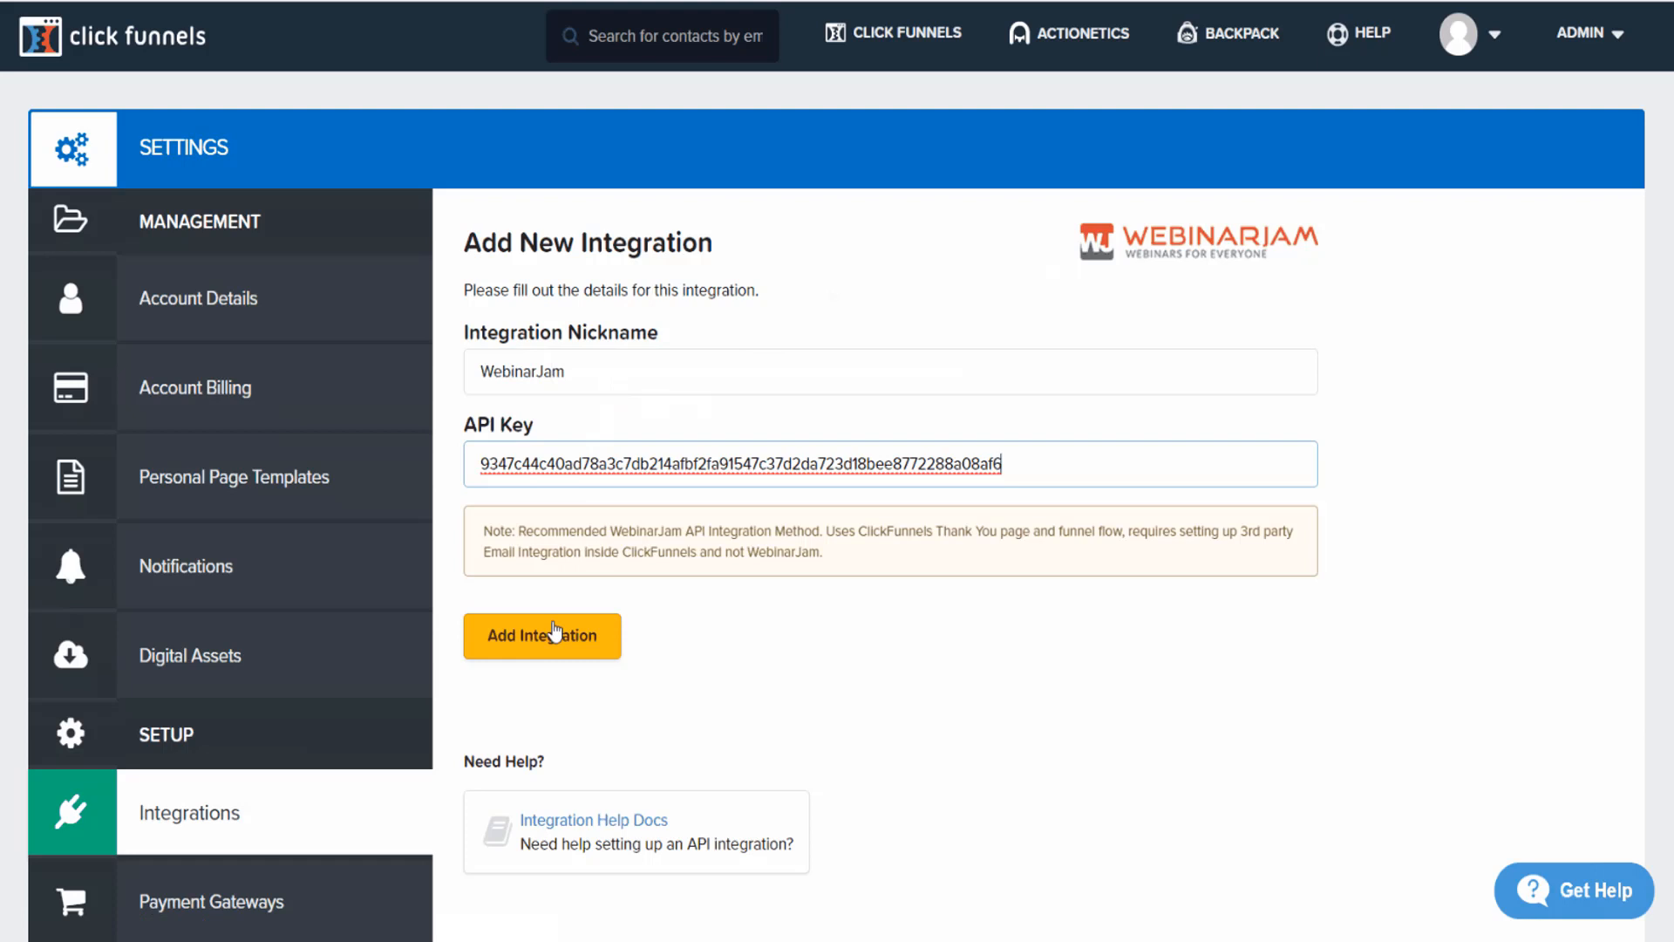
left_click(541, 635)
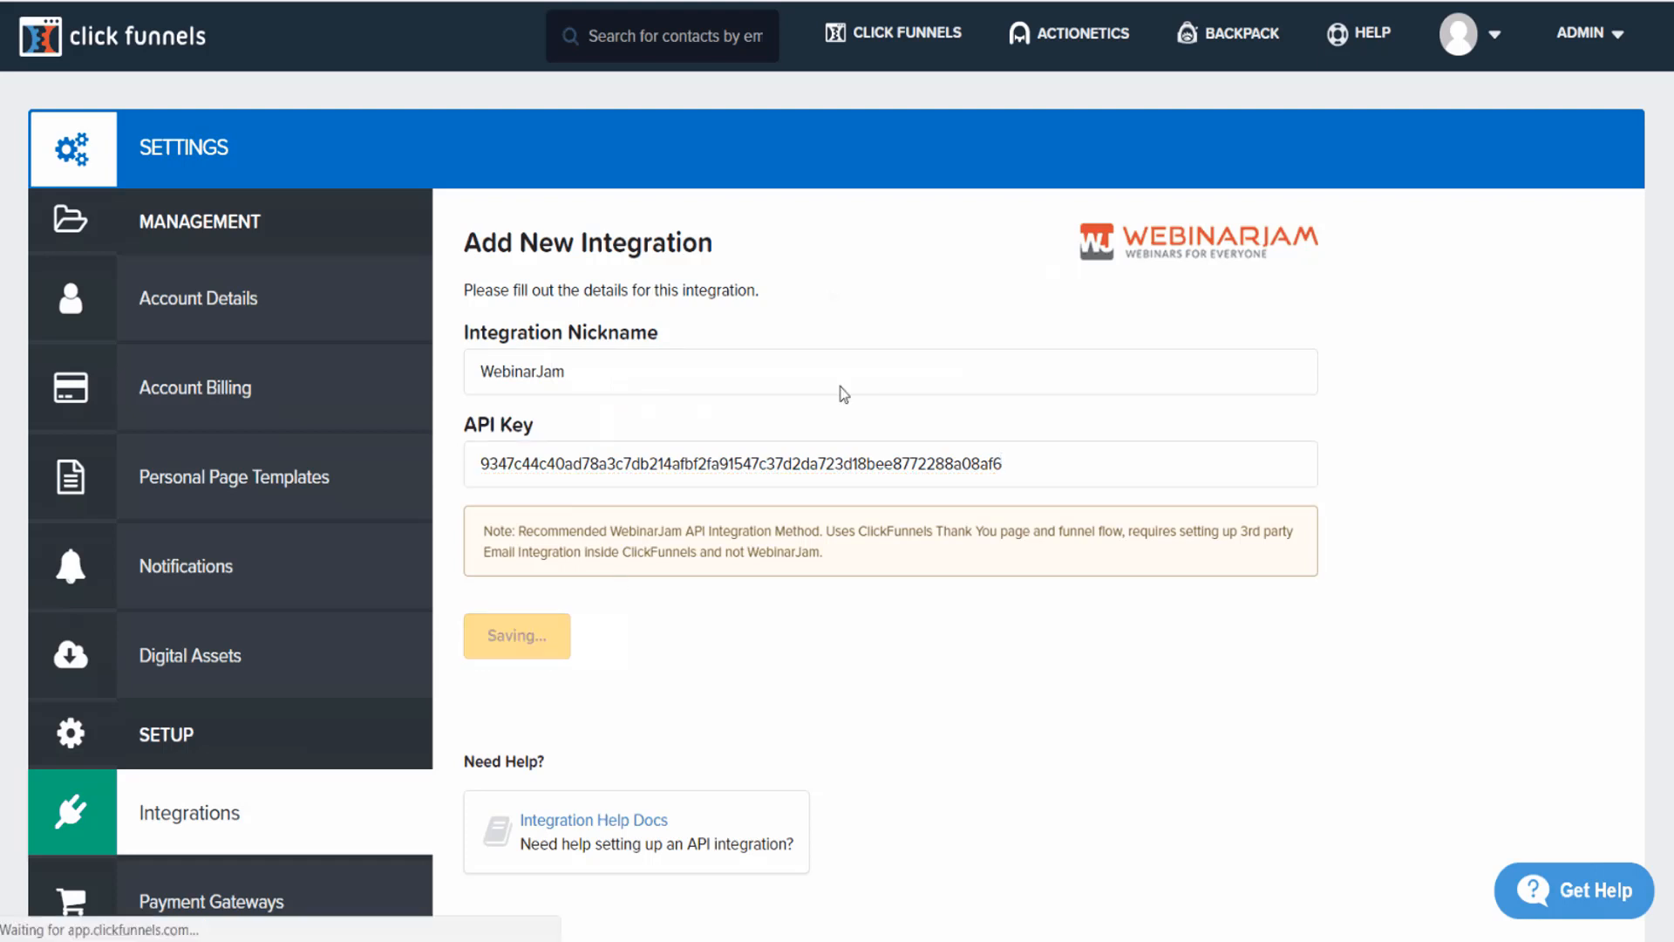
left_click(516, 634)
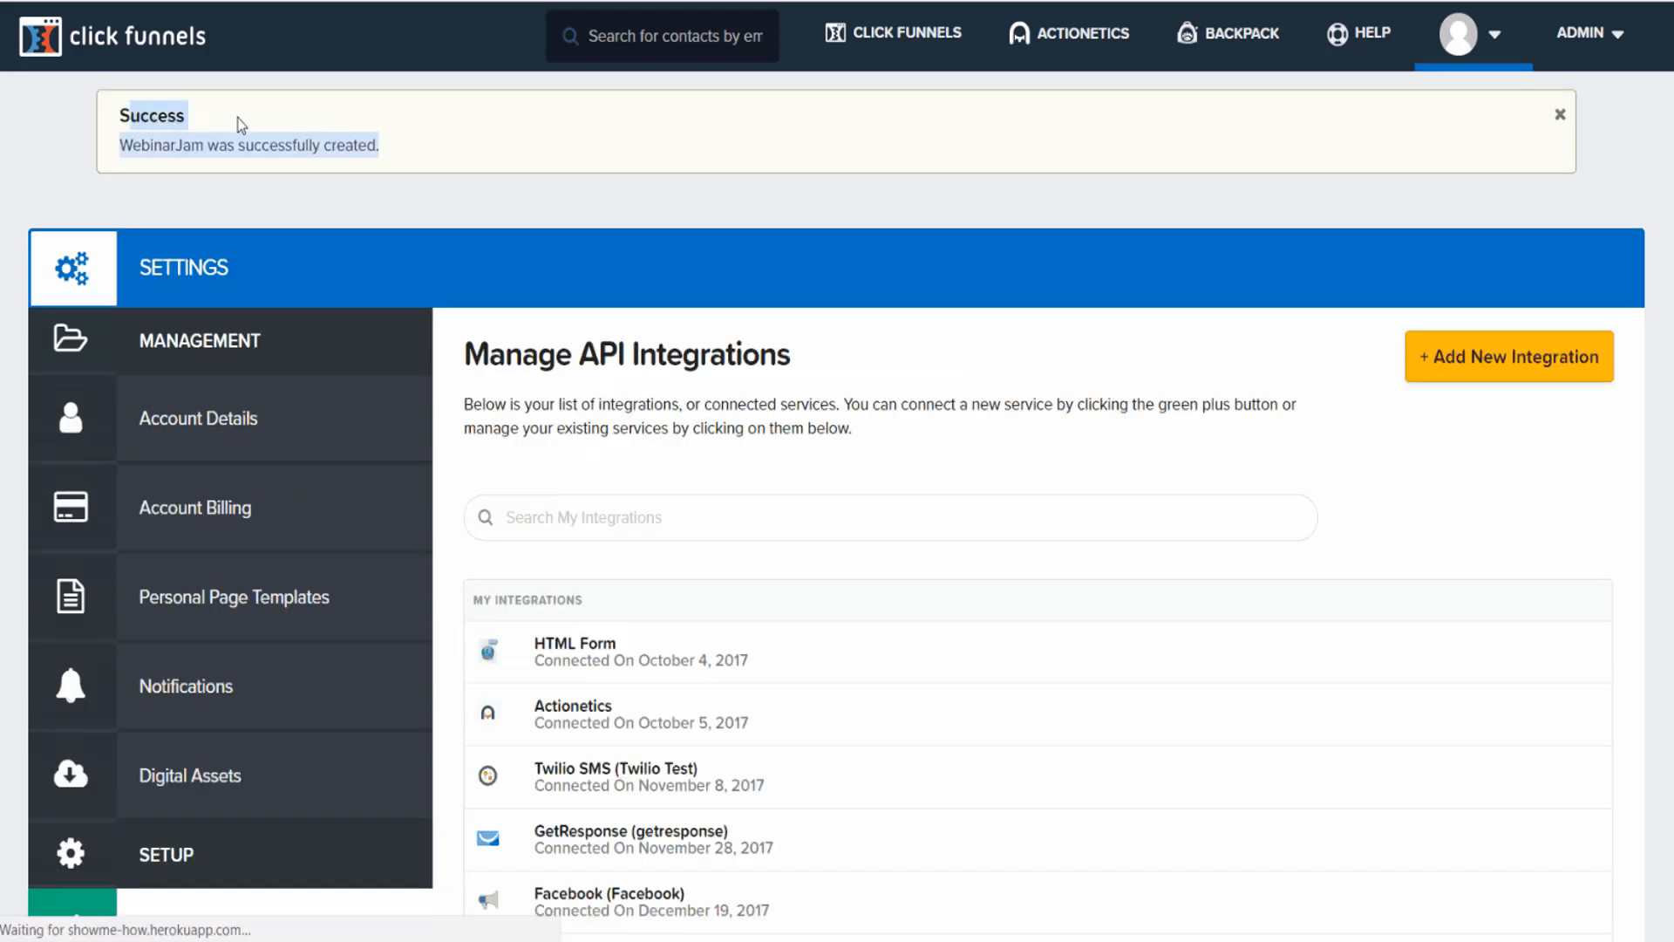